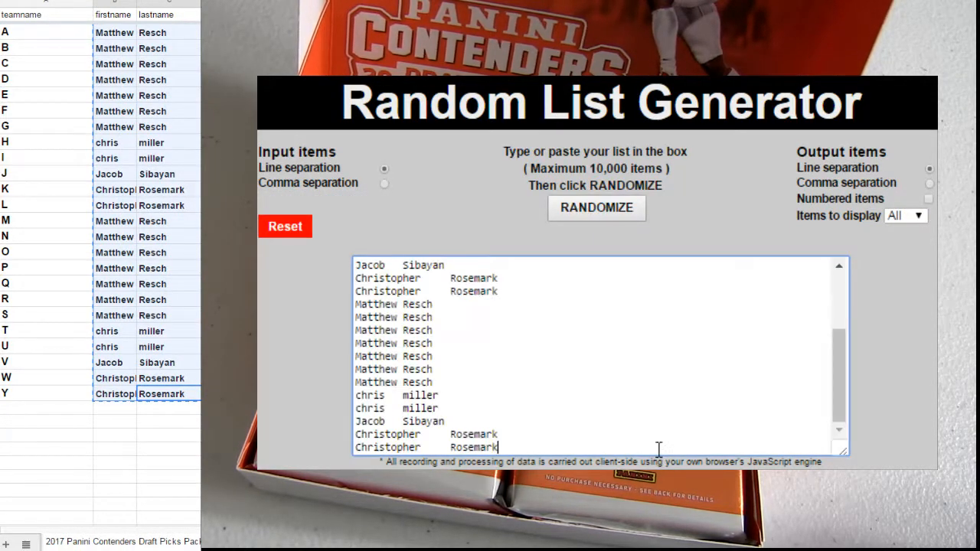
Randomize the pasted player-name list to produce a shuffled order for copying.
left_click(597, 208)
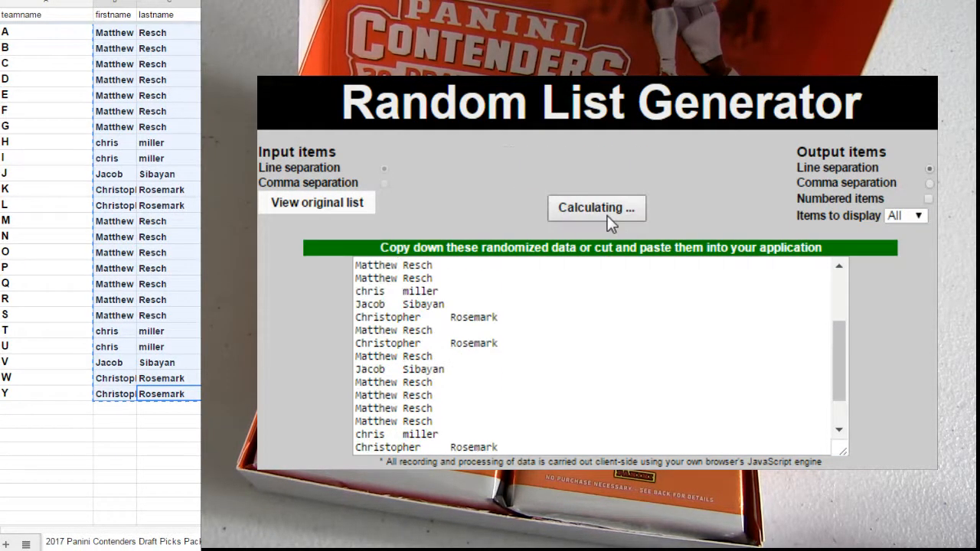